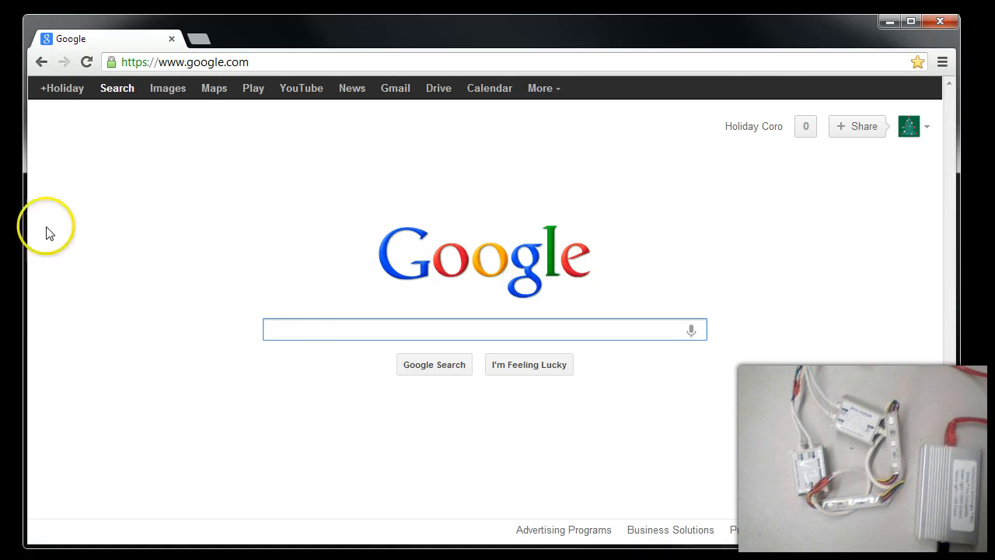
- Search Google for xlights and download the xlights-setup-2012b installer from SourceForge
{"action": "type", "text": "x"}
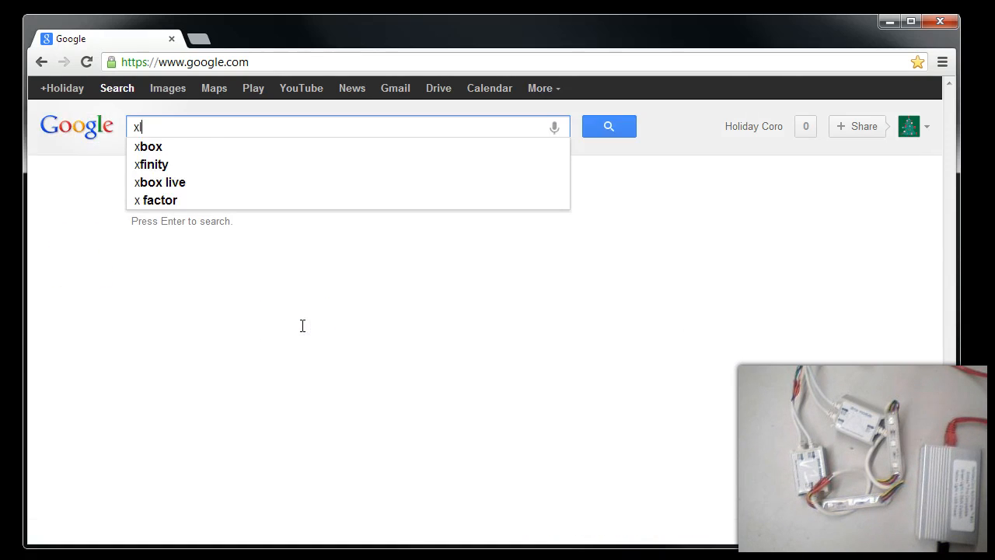
{"action": "type", "text": "lights"}
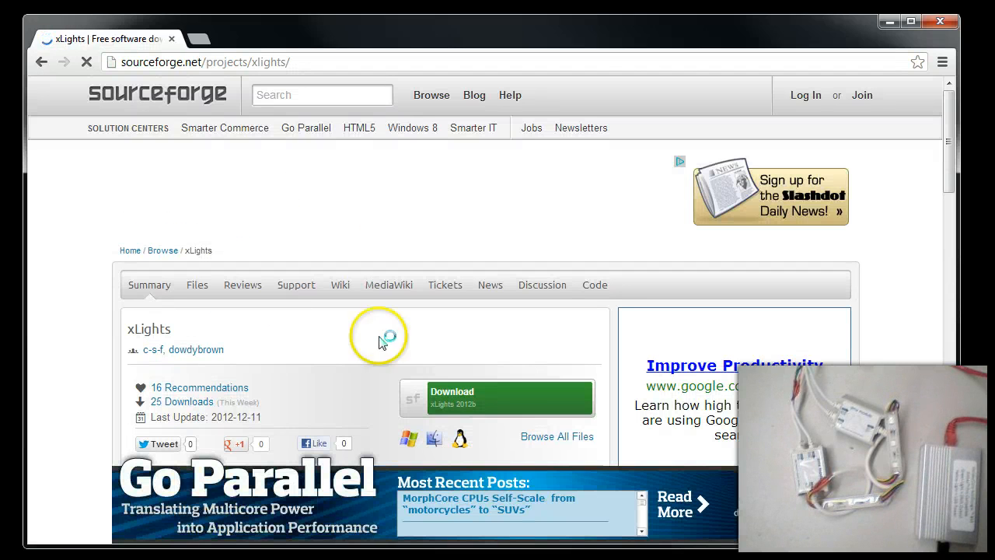
{"action": "left_click", "coordinate": [497, 399]}
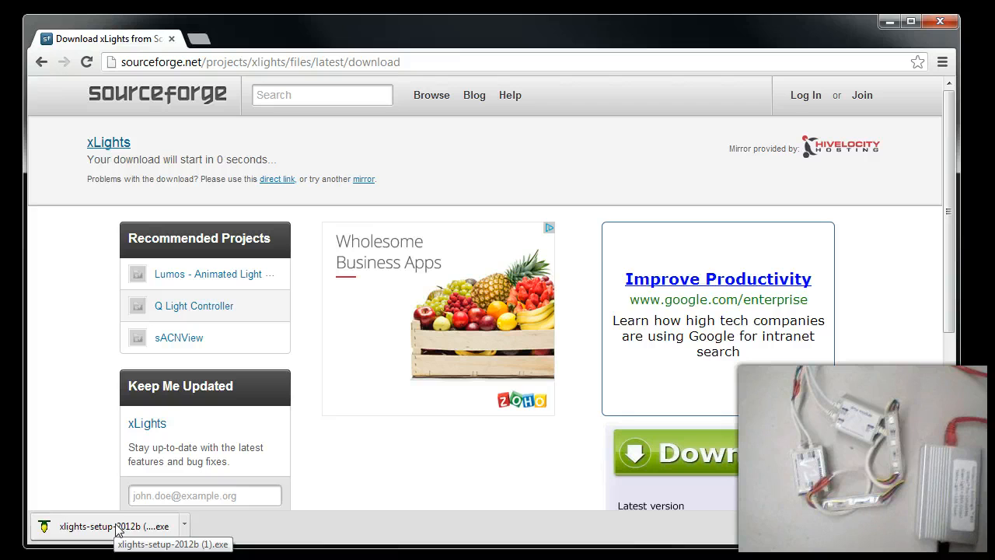
- Run the downloaded installer, accept the license, keep default folder and desktop icon, and launch xLights
{"action": "left_click", "coordinate": [105, 526]}
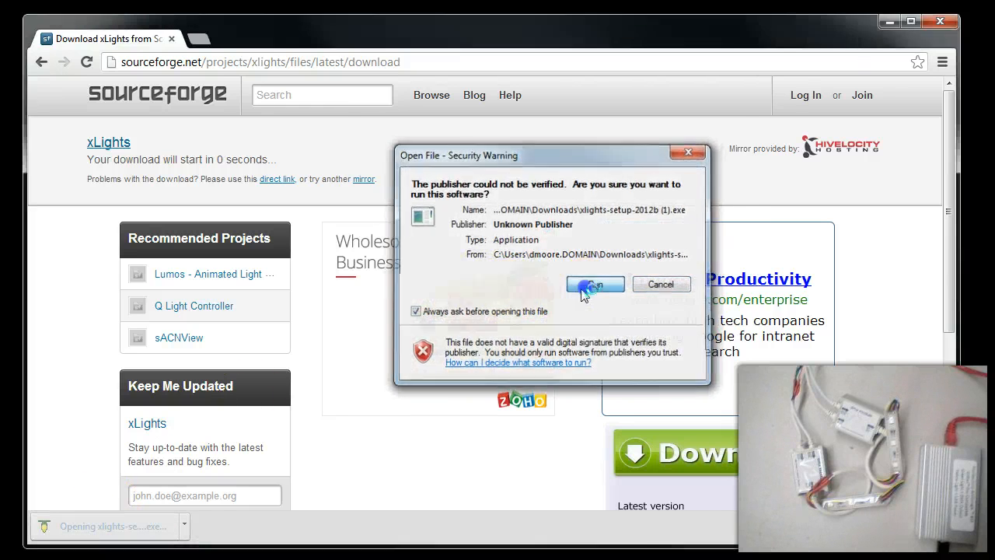
{"action": "left_click", "coordinate": [594, 283]}
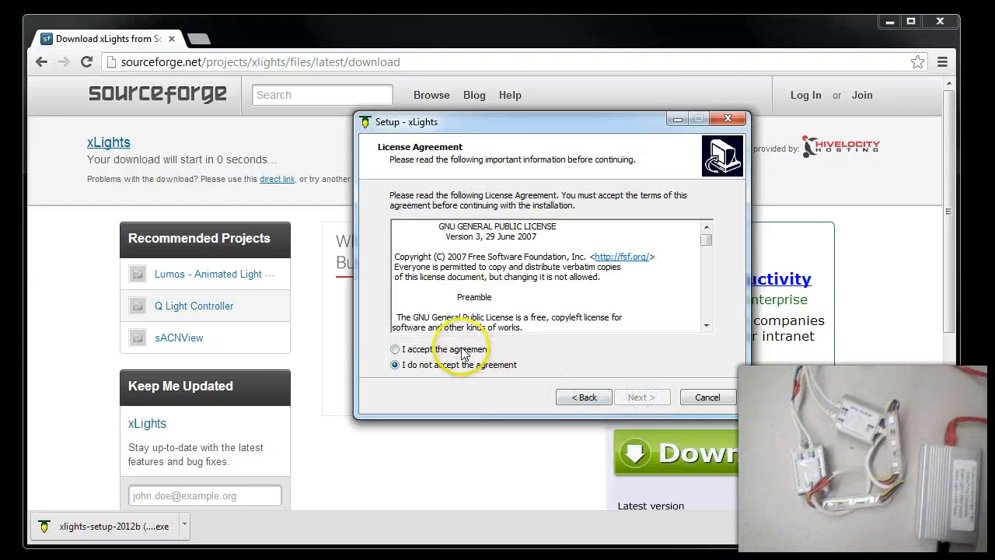
{"action": "left_click", "coordinate": [638, 398]}
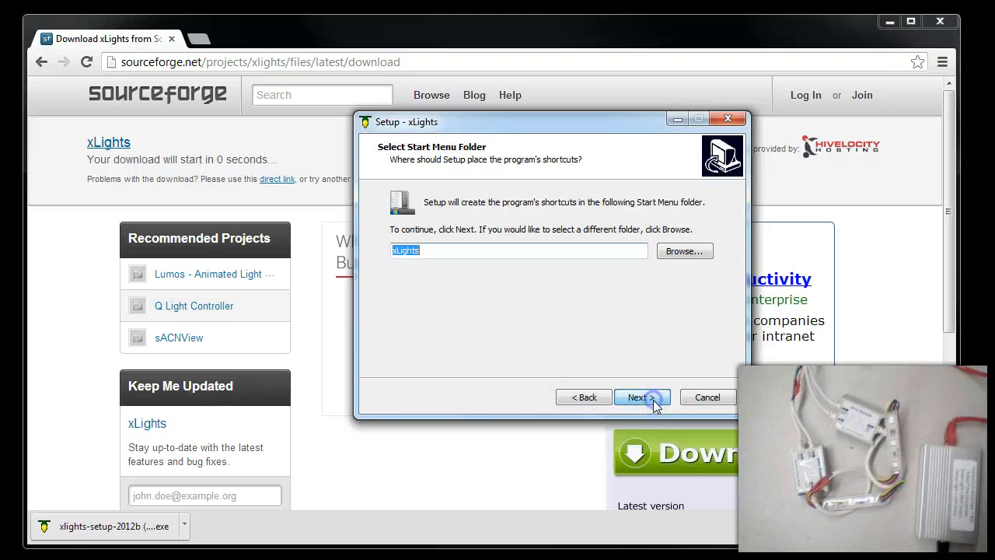
{"action": "left_click", "coordinate": [638, 398]}
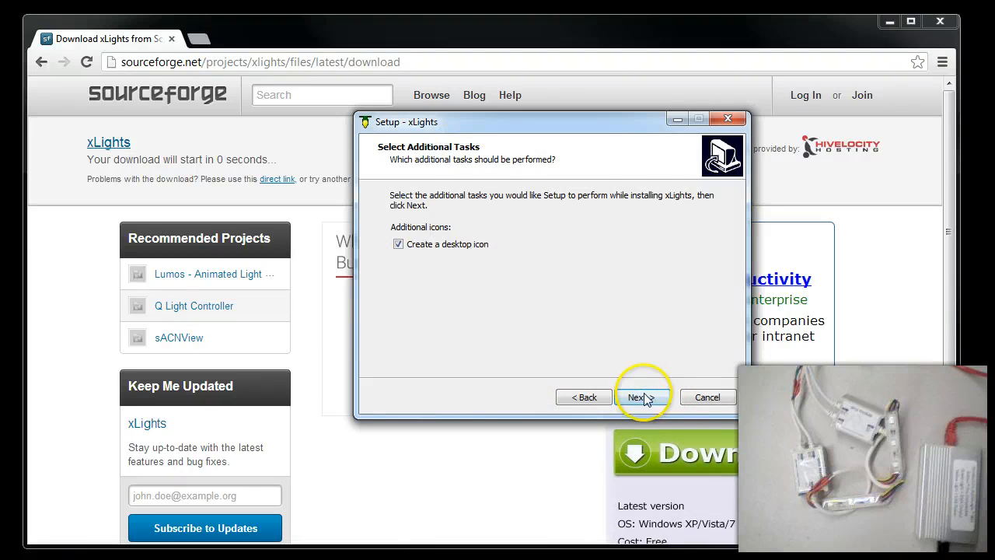
{"action": "left_click", "coordinate": [637, 396]}
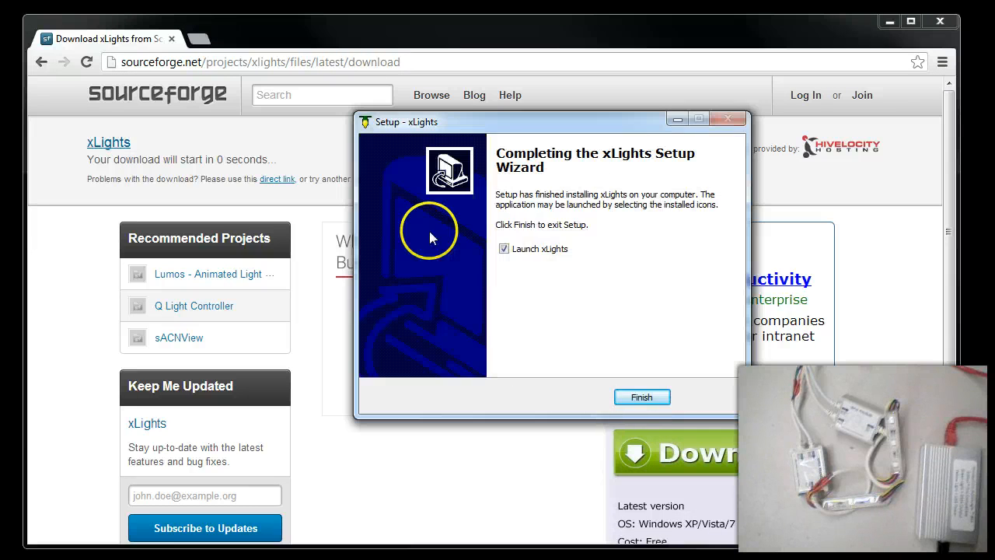
{"action": "left_click", "coordinate": [642, 396]}
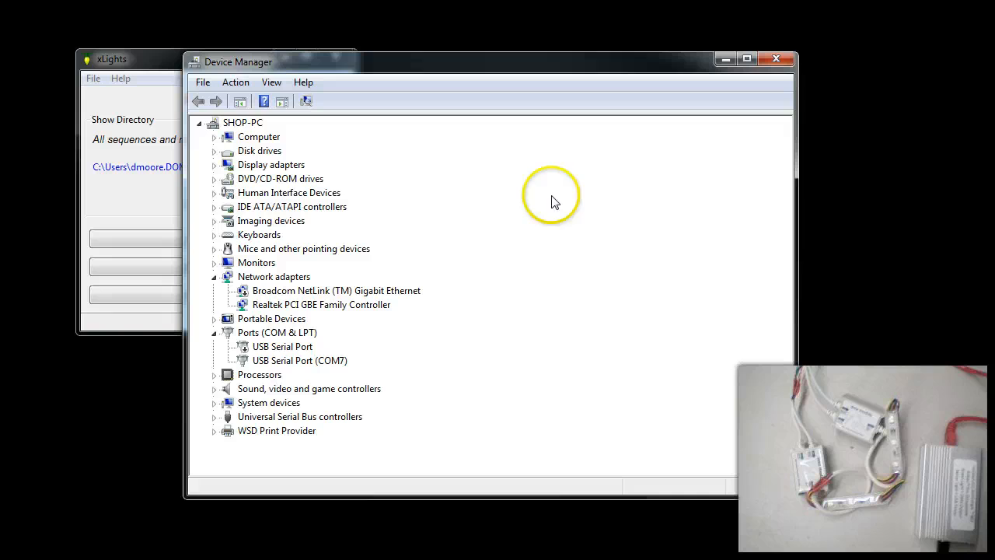
{"action": "mouse_move", "coordinate": [592, 208]}
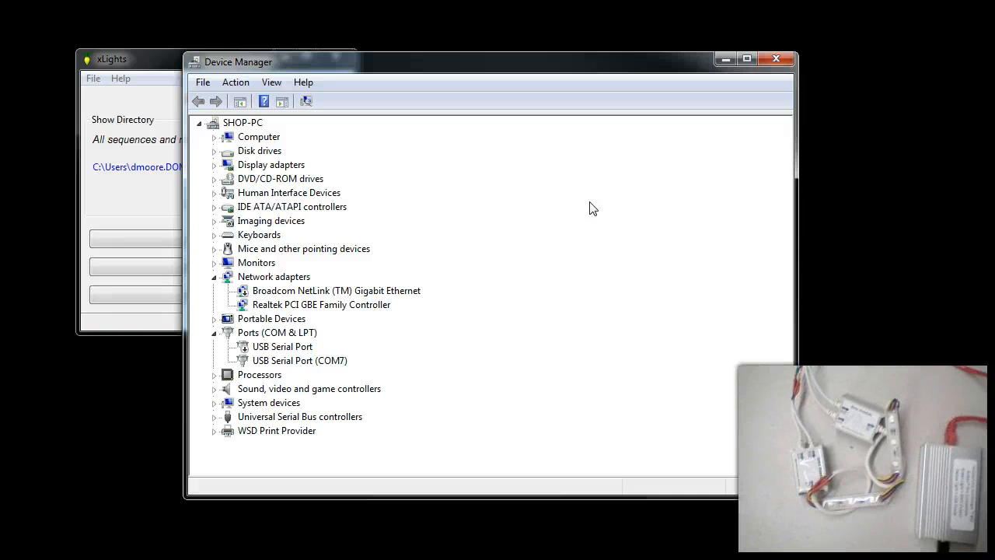
{"action": "mouse_move", "coordinate": [498, 252]}
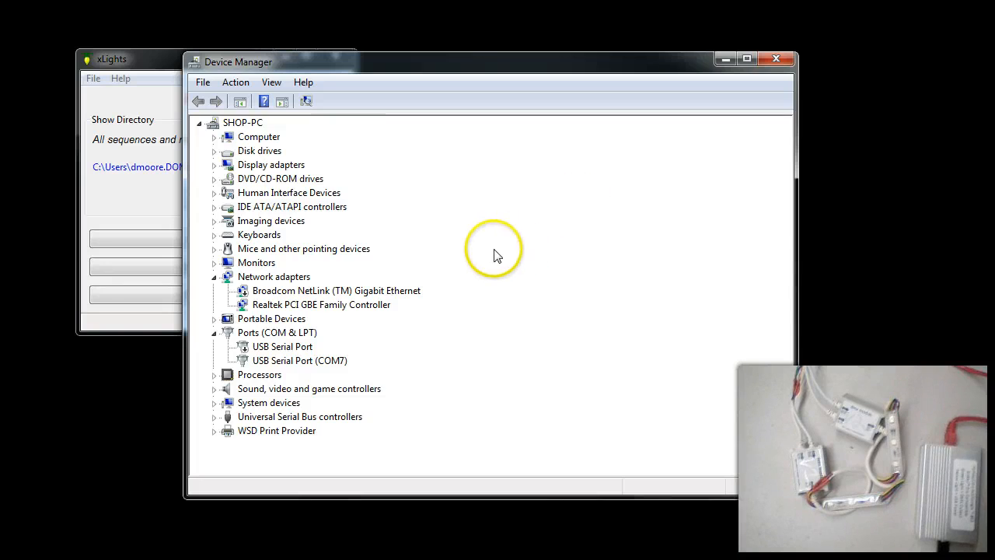
- Identify the USB Serial Port on COM7 under Ports in Device Manager
{"action": "left_click", "coordinate": [299, 361]}
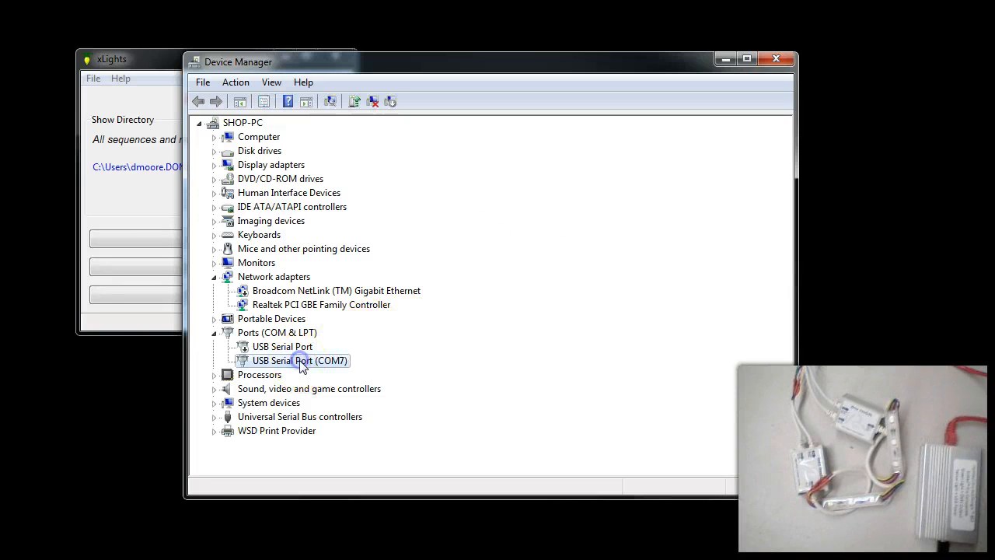
{"action": "left_click", "coordinate": [299, 361]}
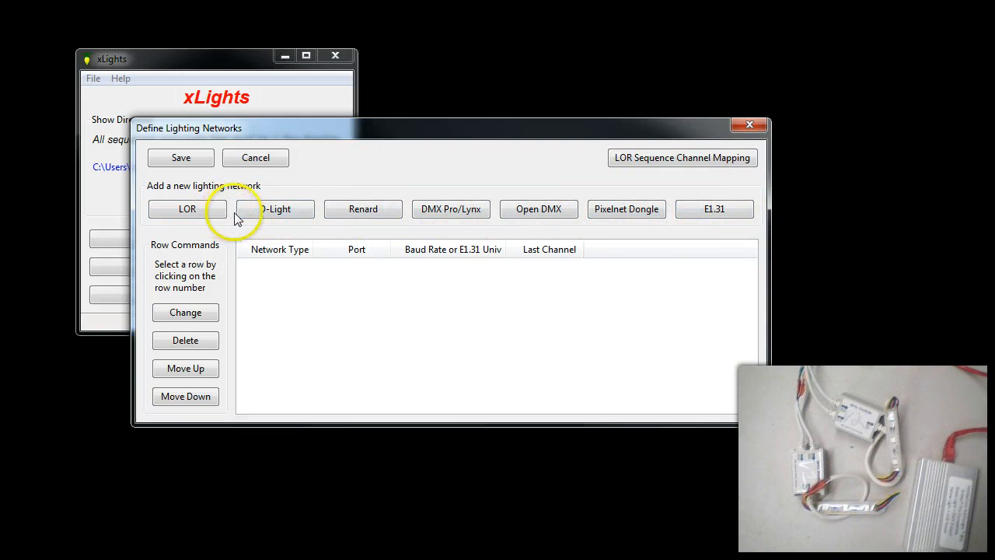
{"action": "mouse_move", "coordinate": [451, 208]}
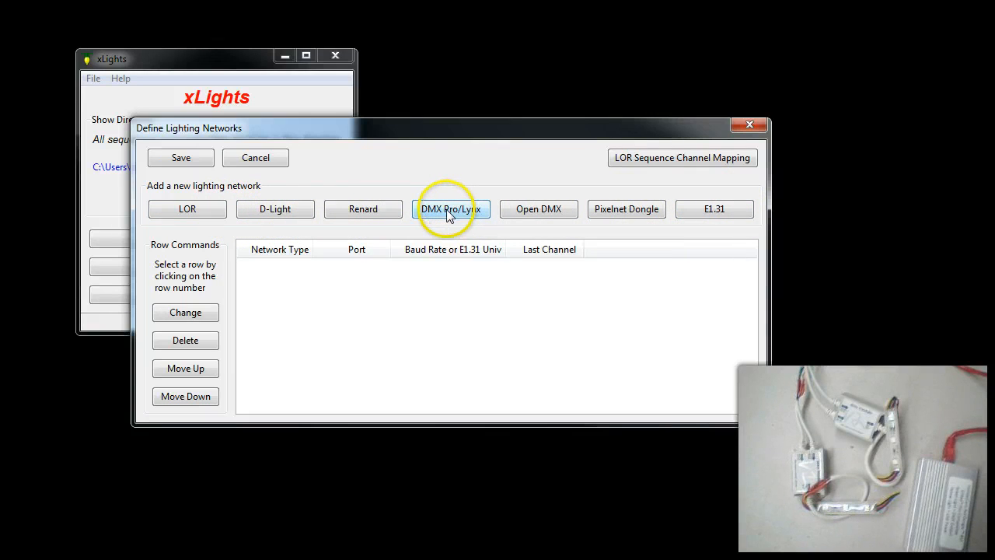
- Start adding a DMX Pro/Lynx network from Define Lighting Networks
{"action": "left_click", "coordinate": [451, 208]}
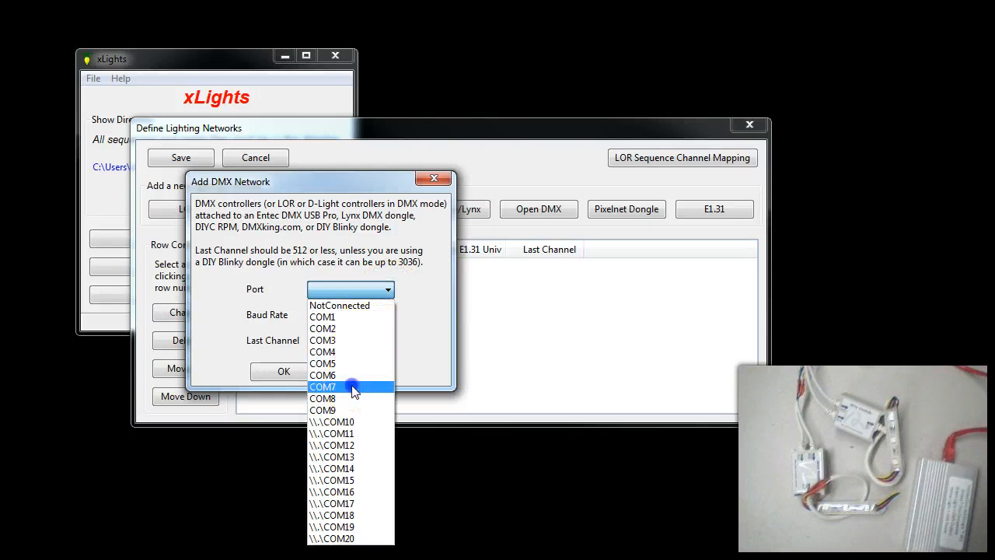
- Create the DMX network on port COM7 with last channel 512 and confirm it
{"action": "left_click", "coordinate": [324, 386]}
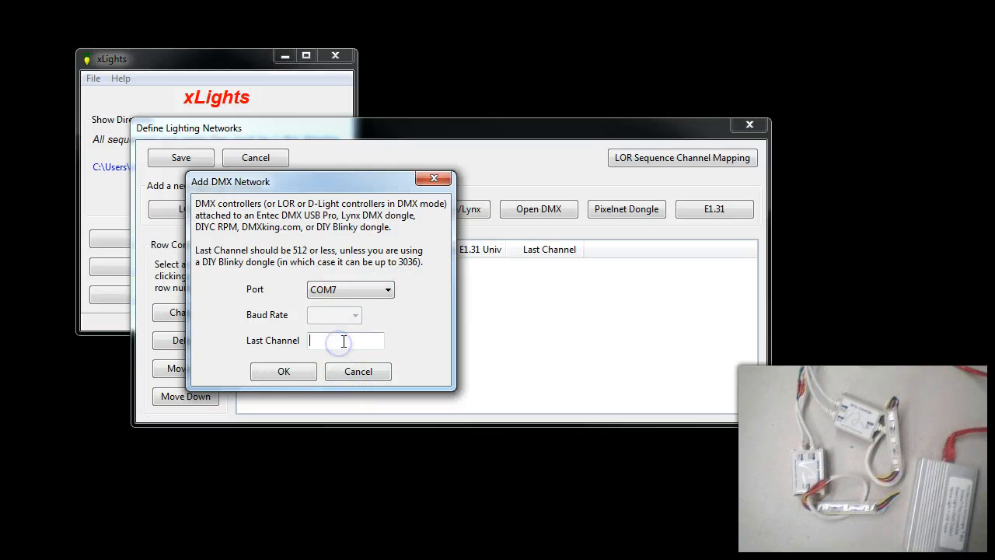
{"action": "type", "text": "512"}
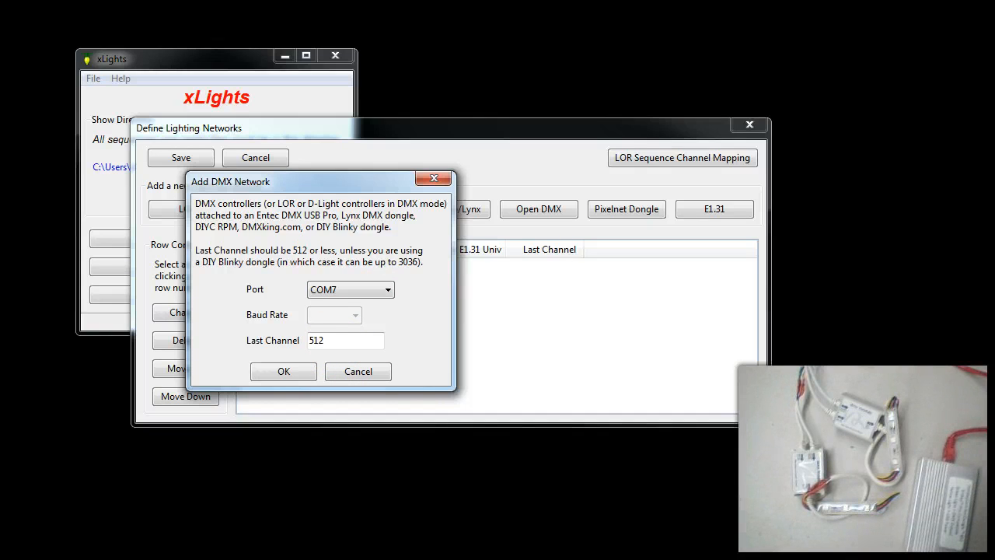
{"action": "left_click", "coordinate": [283, 370]}
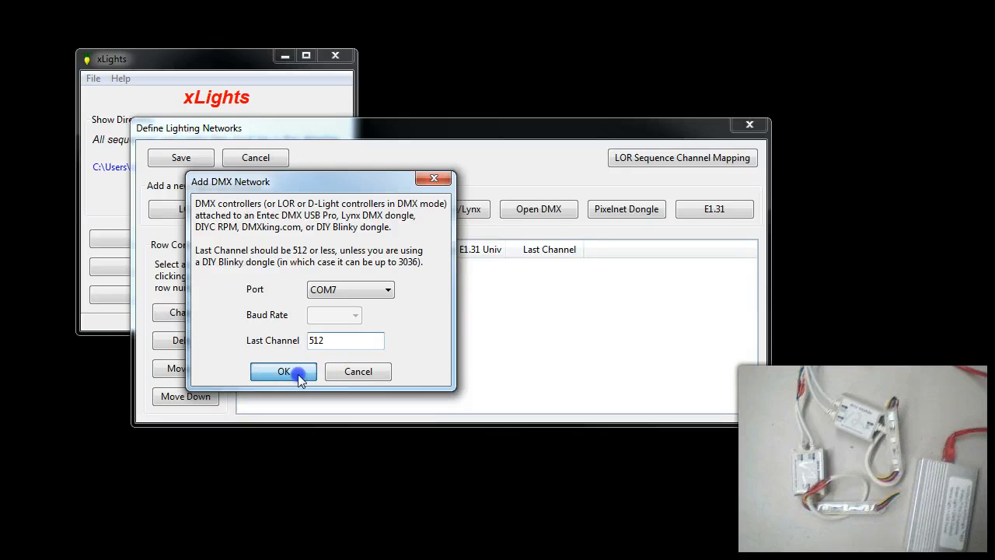
{"action": "left_click", "coordinate": [284, 370]}
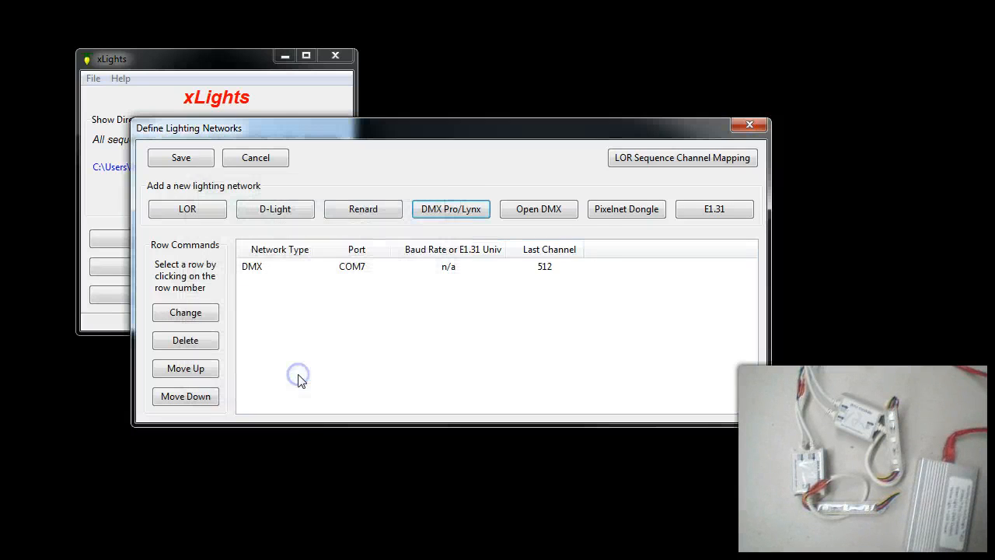
{"action": "left_click", "coordinate": [252, 266]}
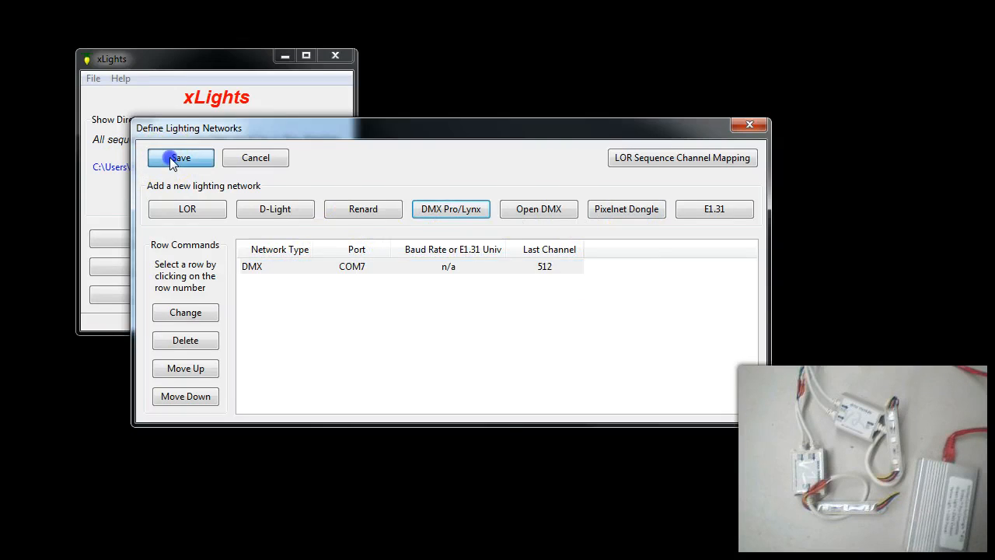
- Save the lighting network definitions and bring up xScheduler for Sunday, February 10, 2013
{"action": "left_click", "coordinate": [180, 157]}
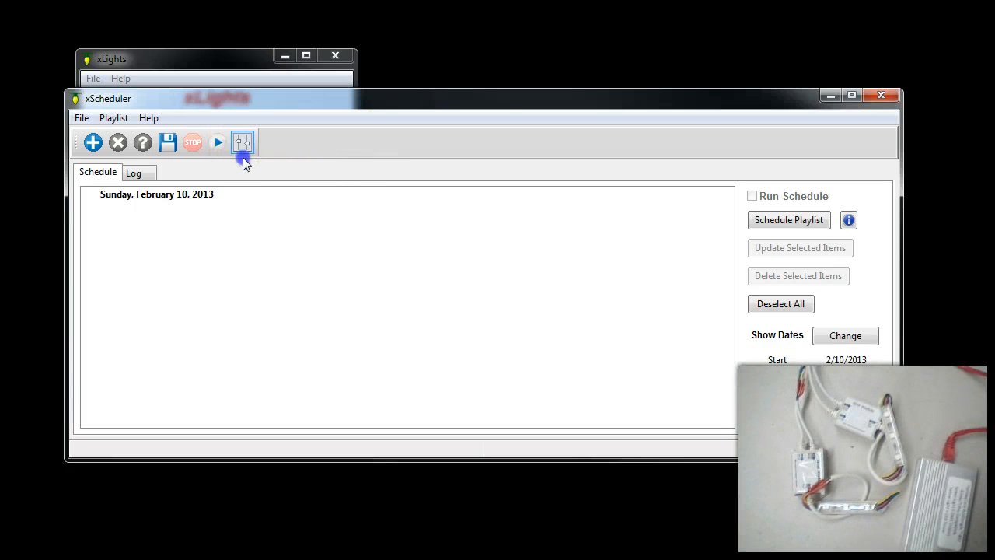
{"action": "mouse_move", "coordinate": [243, 143]}
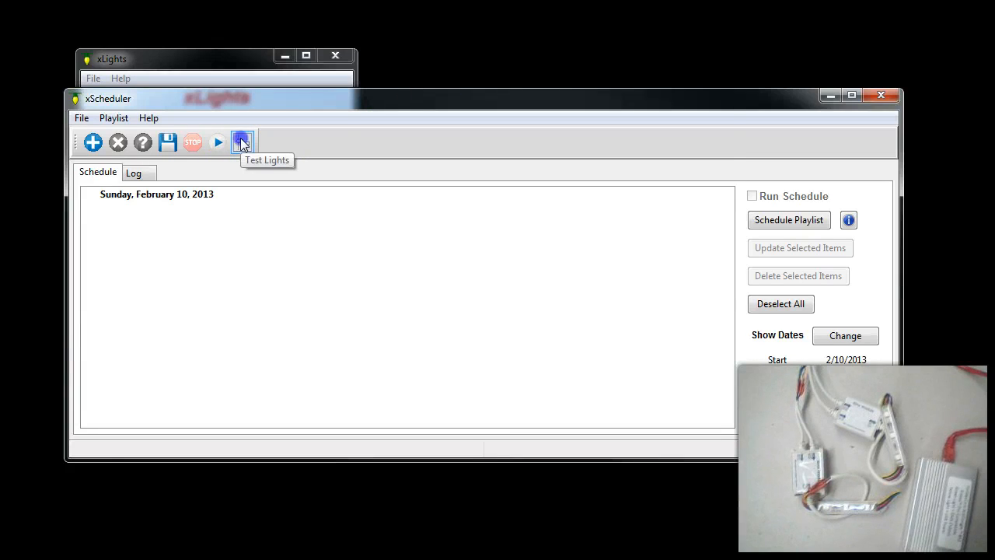
- Launch xTester, select all 512 channels, try Background Only then Off, and move to RGB testing
{"action": "left_click", "coordinate": [243, 143]}
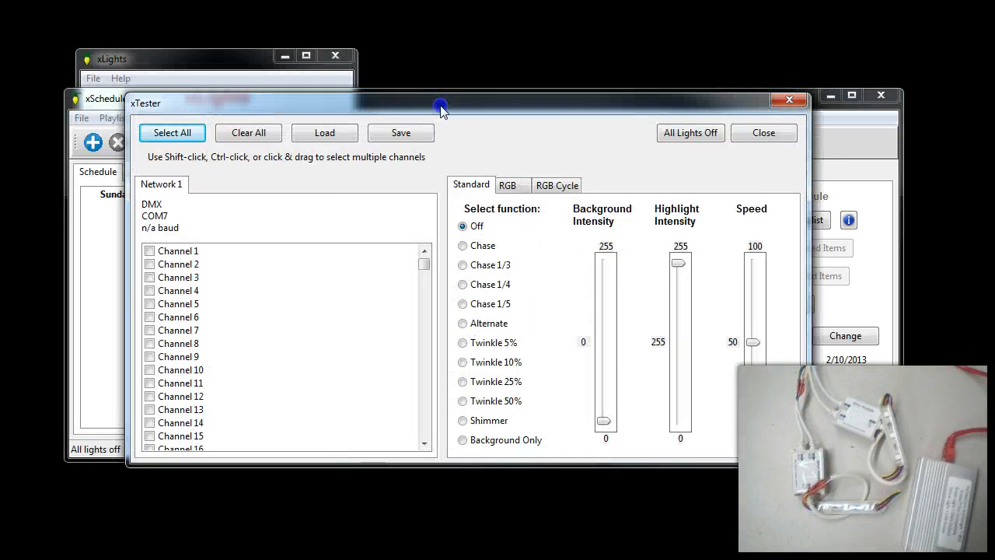
{"action": "mouse_move", "coordinate": [267, 155]}
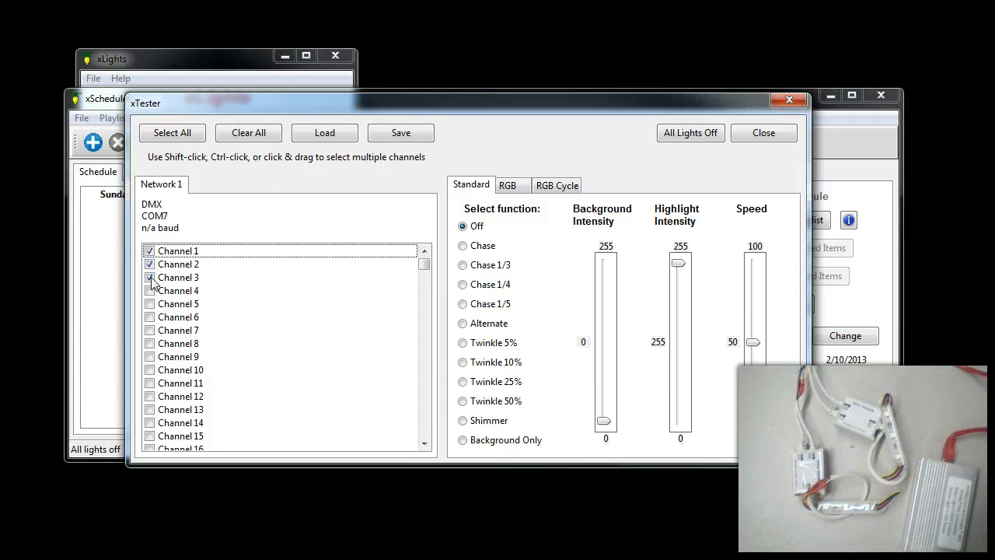
{"action": "left_click", "coordinate": [249, 132]}
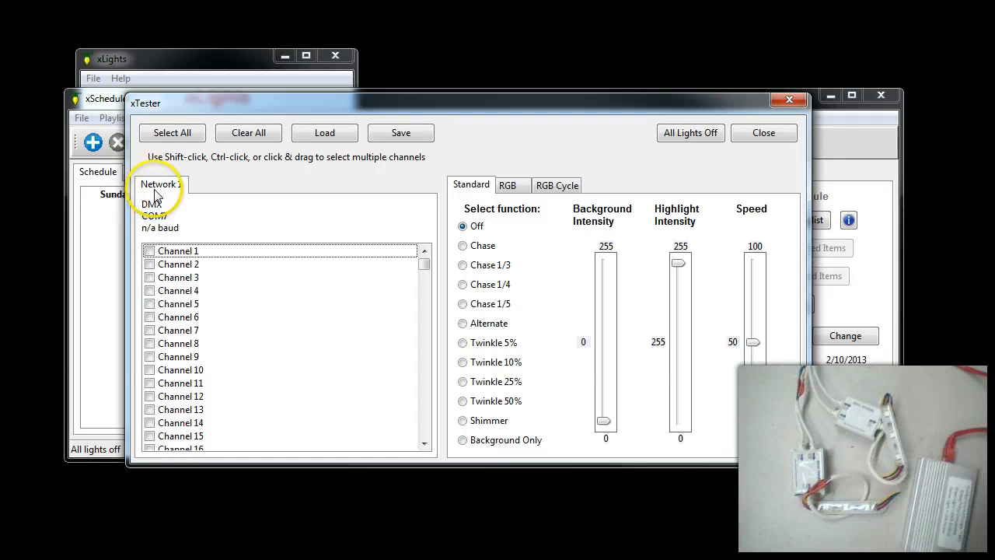
{"action": "left_click", "coordinate": [171, 132]}
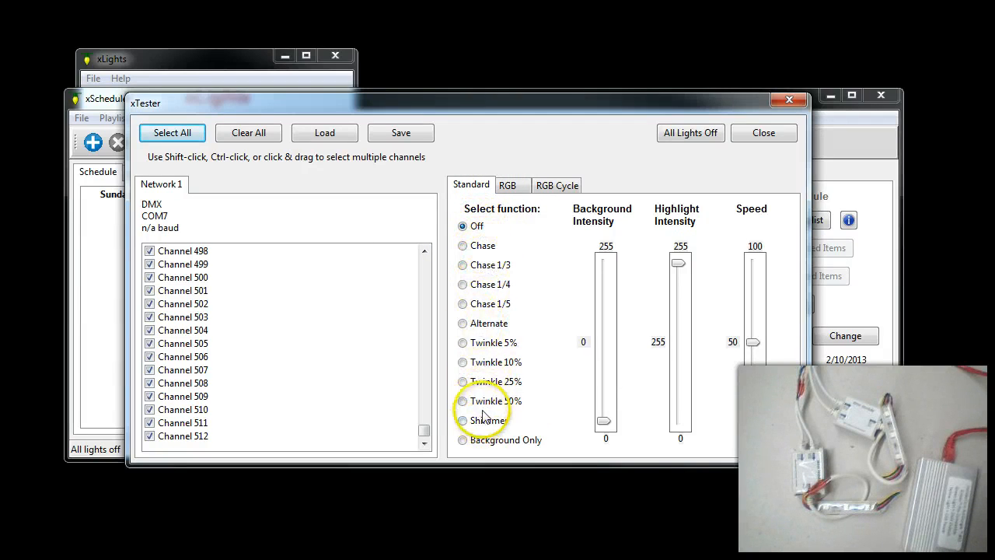
{"action": "left_click", "coordinate": [464, 439]}
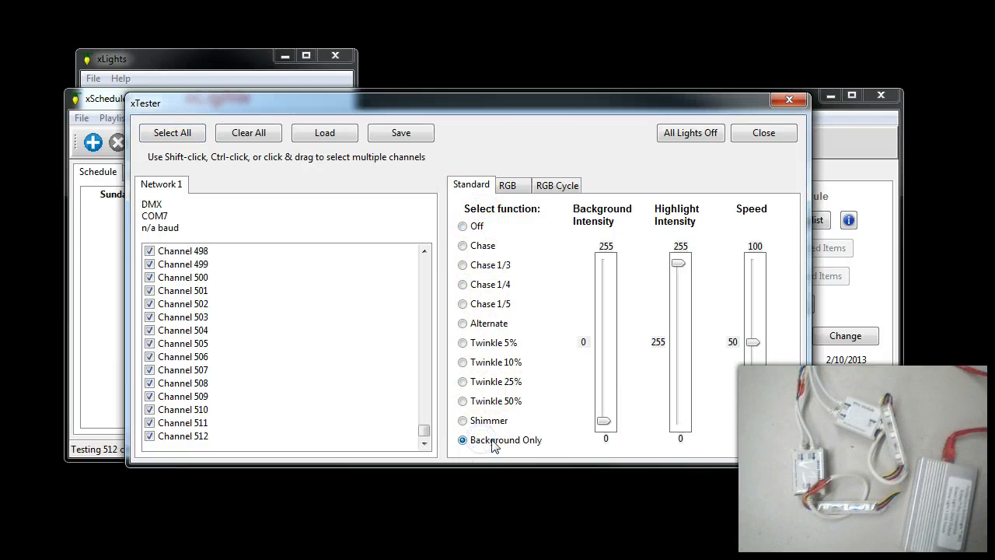
{"action": "left_click", "coordinate": [464, 227]}
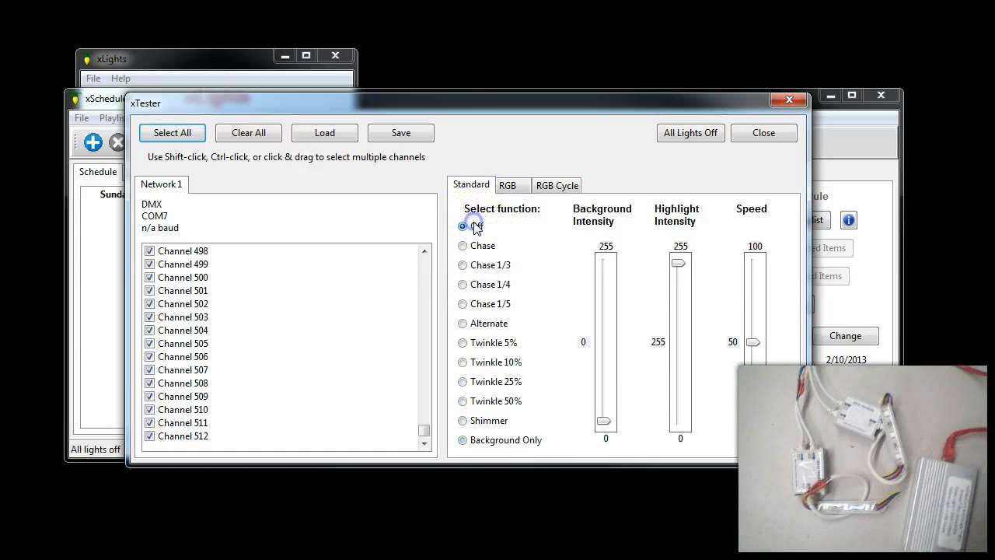
{"action": "left_click", "coordinate": [507, 185]}
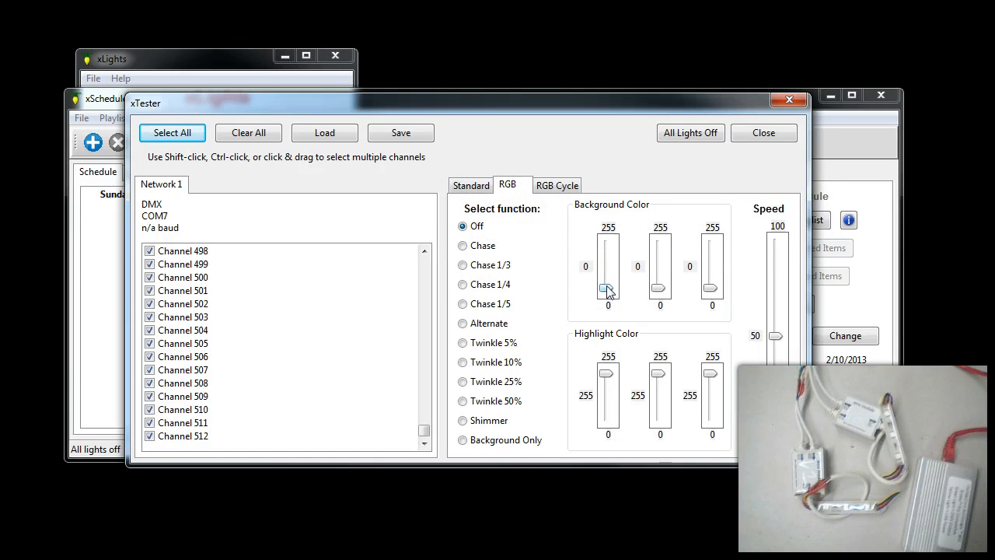
- Run an A-B-C-All RGB cycle on all channels with cycle speed set to about 89
{"action": "left_click", "coordinate": [557, 184]}
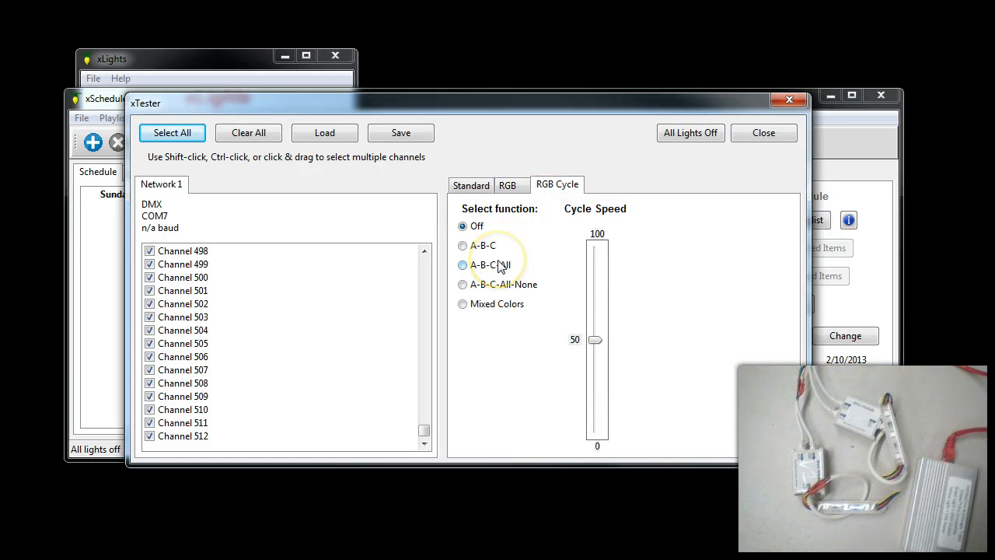
{"action": "left_click", "coordinate": [463, 264]}
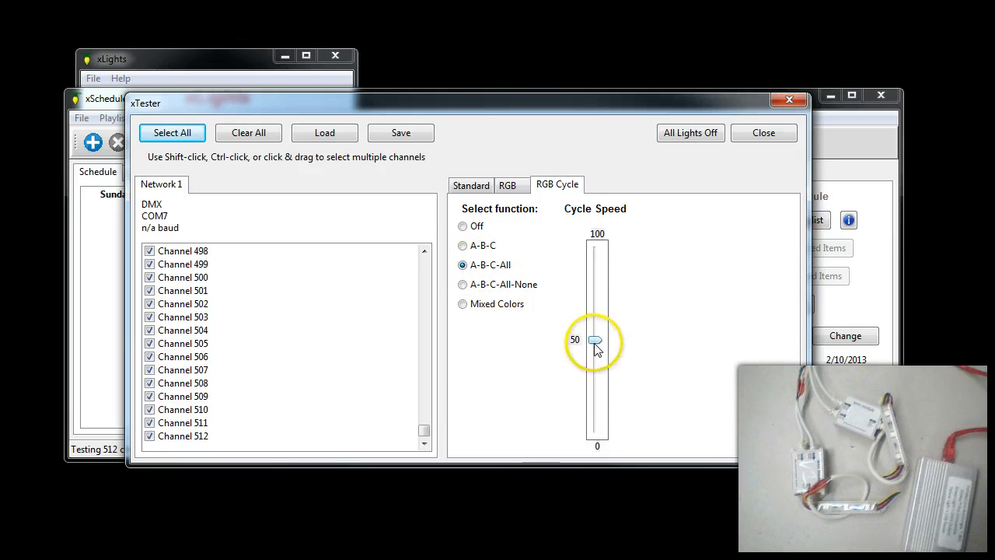
{"action": "left_click_drag", "start_coordinate": [597, 340], "coordinate": [597, 251]}
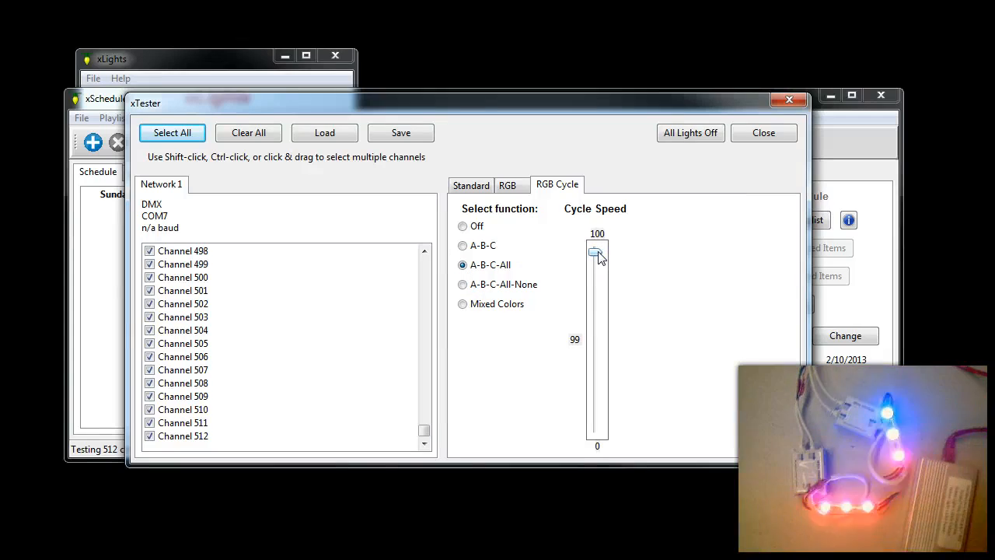
{"action": "left_click_drag", "start_coordinate": [597, 255], "coordinate": [594, 271]}
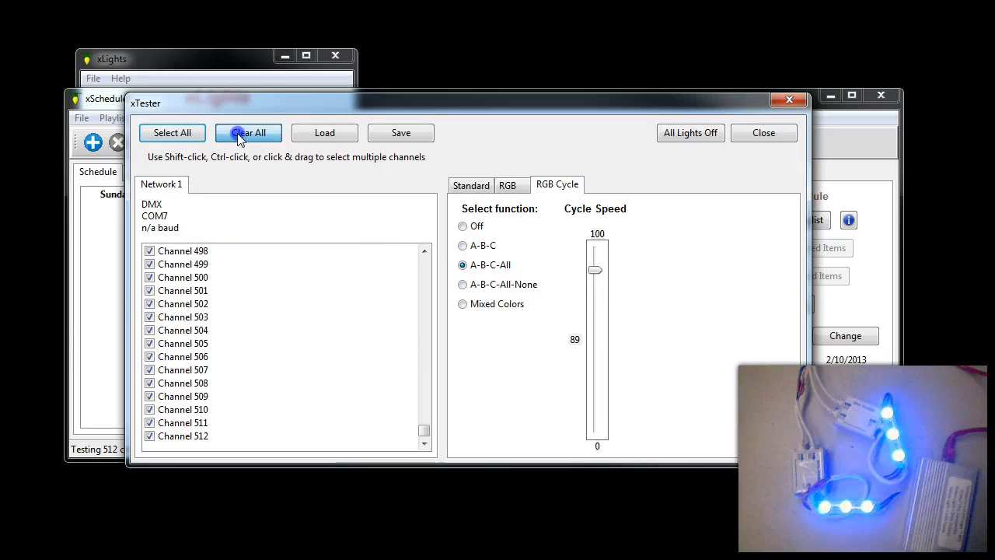
- Clear all channels, select channels 123–125 and raise the cycle speed to 95
{"action": "left_click", "coordinate": [249, 132]}
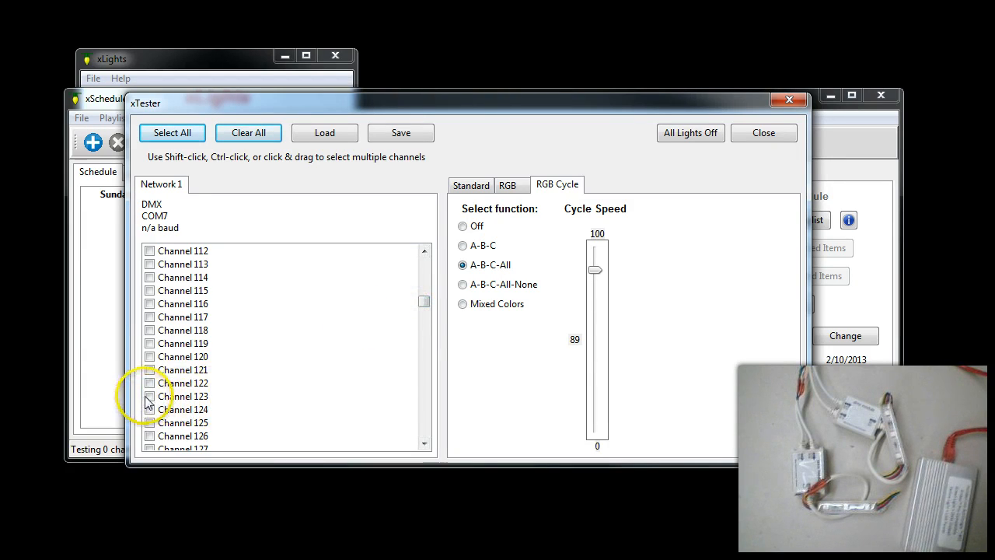
{"action": "left_click", "coordinate": [149, 397]}
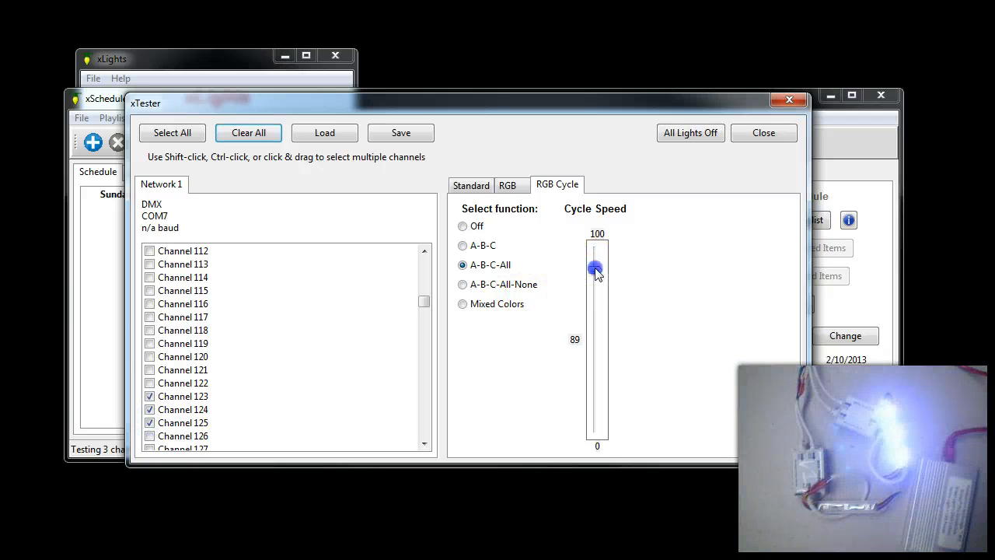
{"action": "left_click_drag", "start_coordinate": [596, 268], "coordinate": [596, 257]}
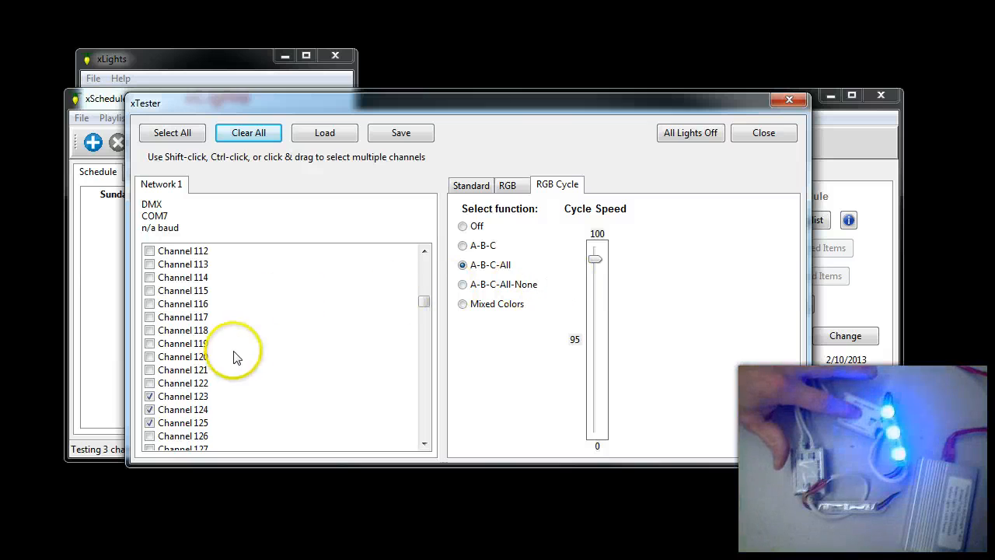
{"action": "left_click", "coordinate": [424, 445]}
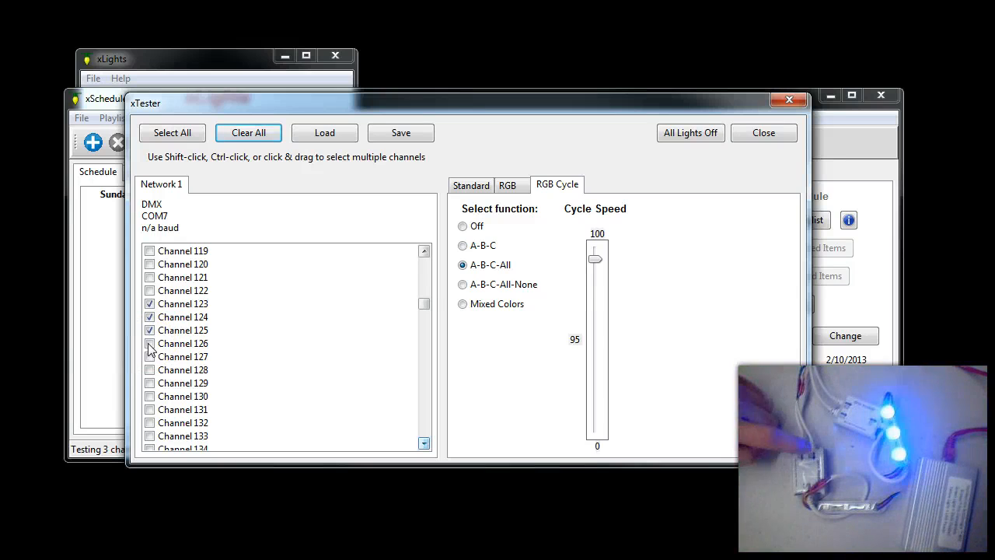
- Add channels 126, 127 and 128 to the test and remove channel 125
{"action": "left_click", "coordinate": [149, 343]}
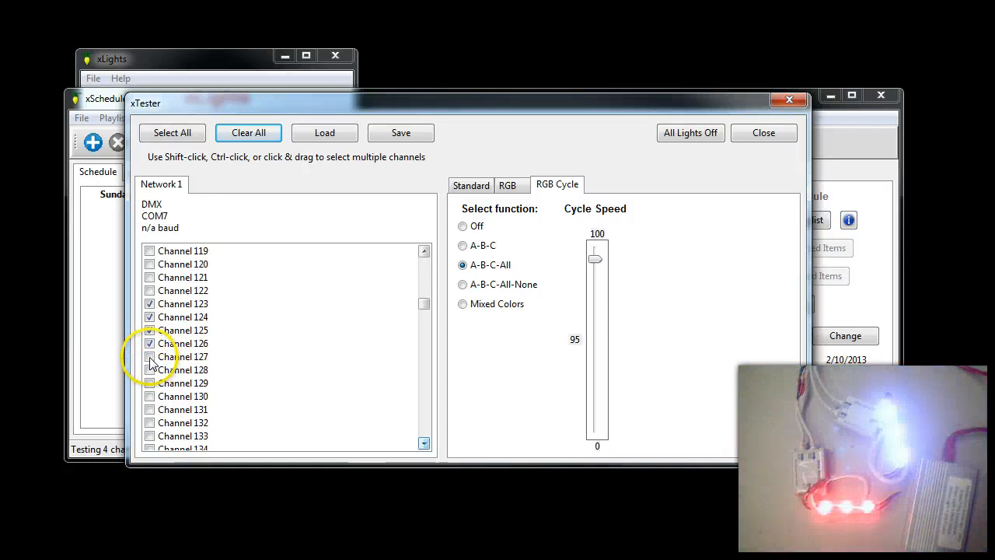
{"action": "left_click", "coordinate": [149, 356]}
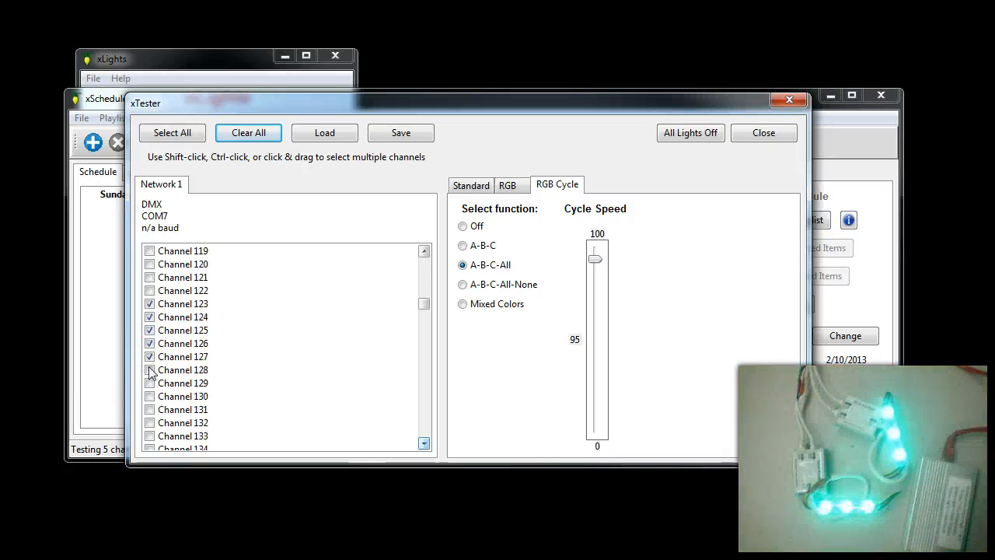
{"action": "left_click", "coordinate": [149, 370]}
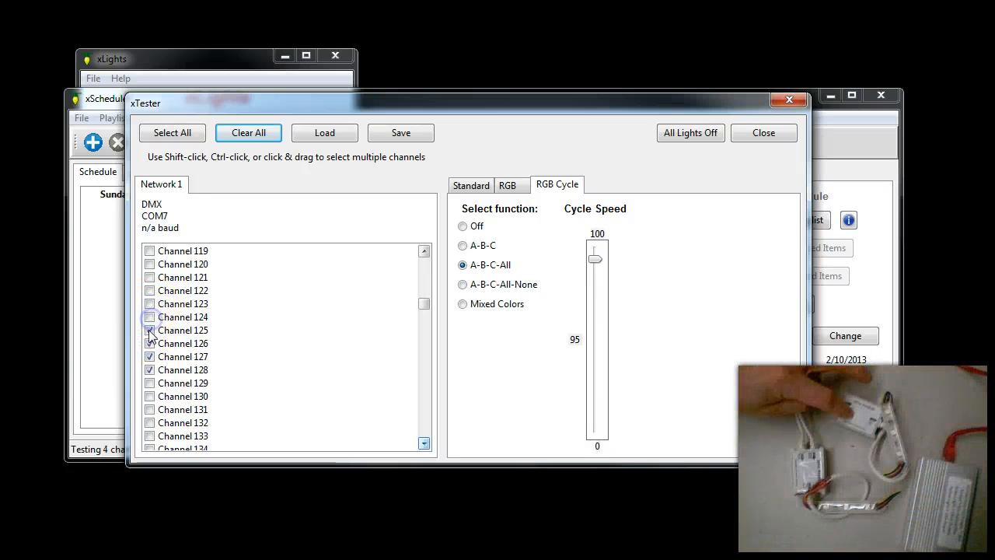
{"action": "left_click", "coordinate": [149, 330]}
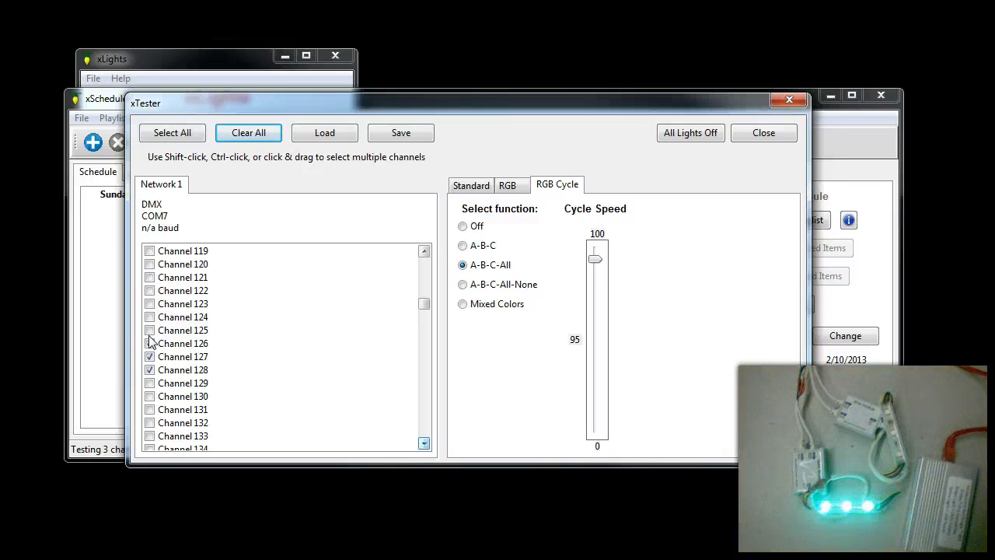